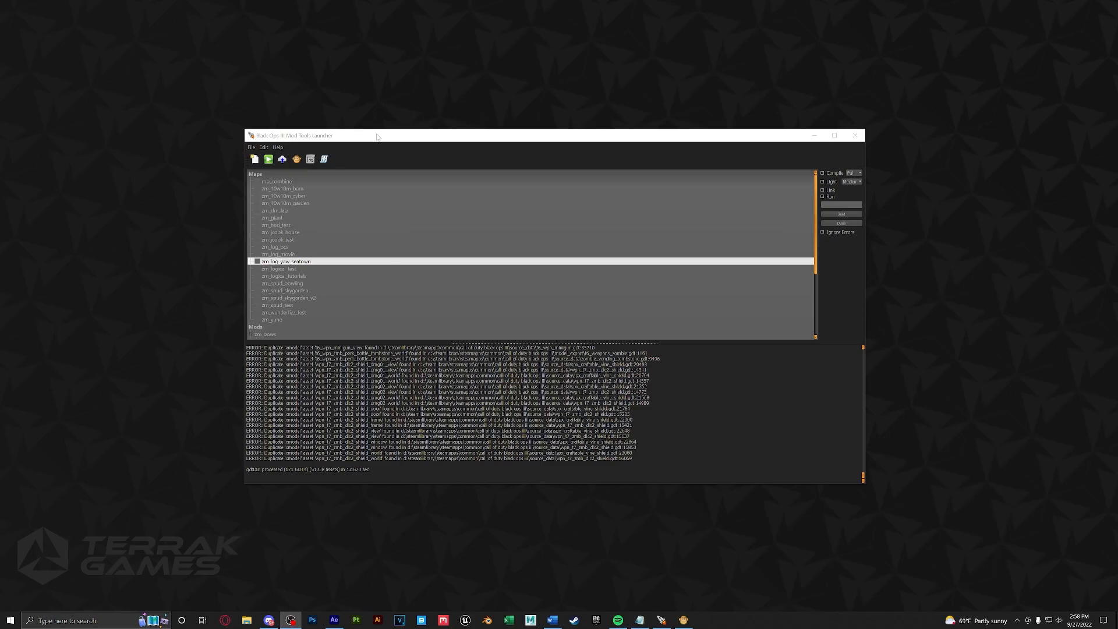
{"action": "mouse_move", "coordinate": [346, 143]}
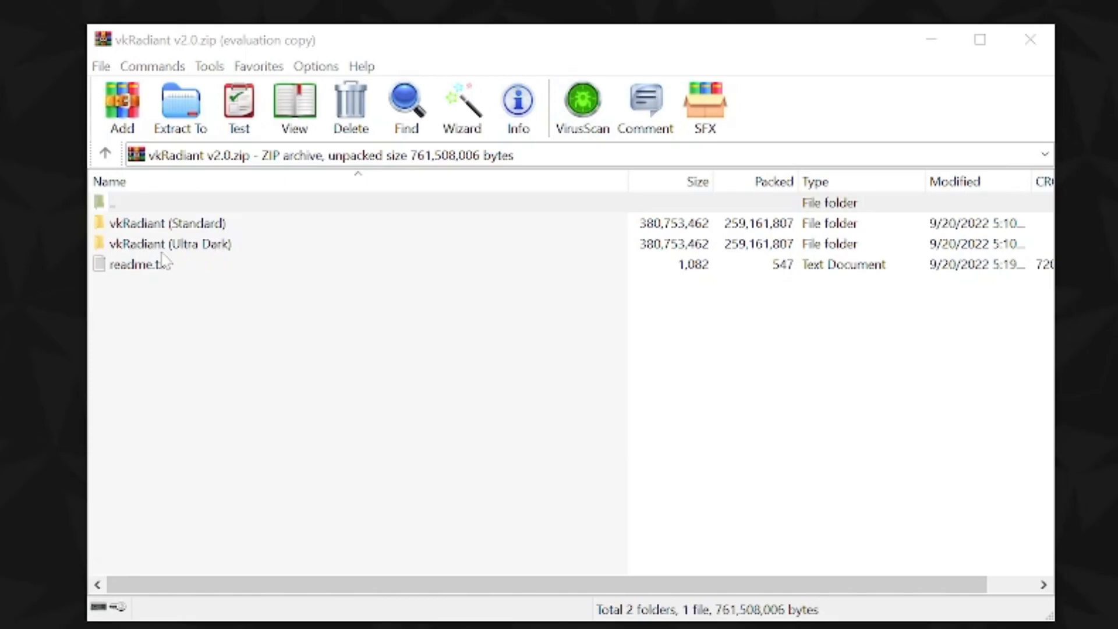
- Copy vkRadiant (Standard)'s five folders into the Black Ops III root folder, replacing existing files
{"action": "left_click", "coordinate": [978, 39]}
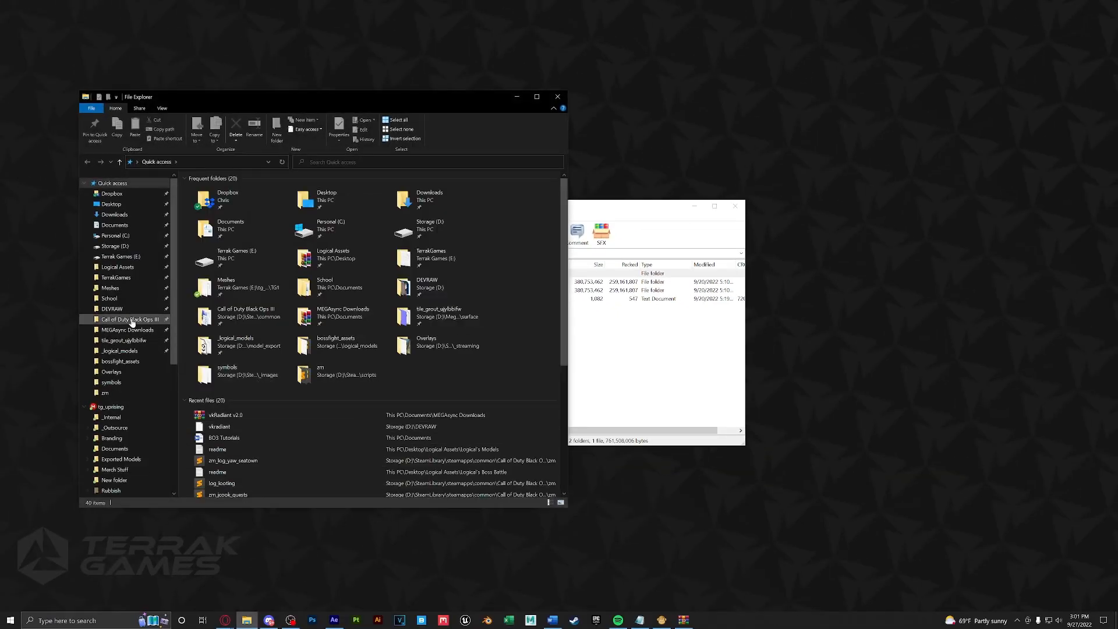
{"action": "left_click", "coordinate": [125, 318]}
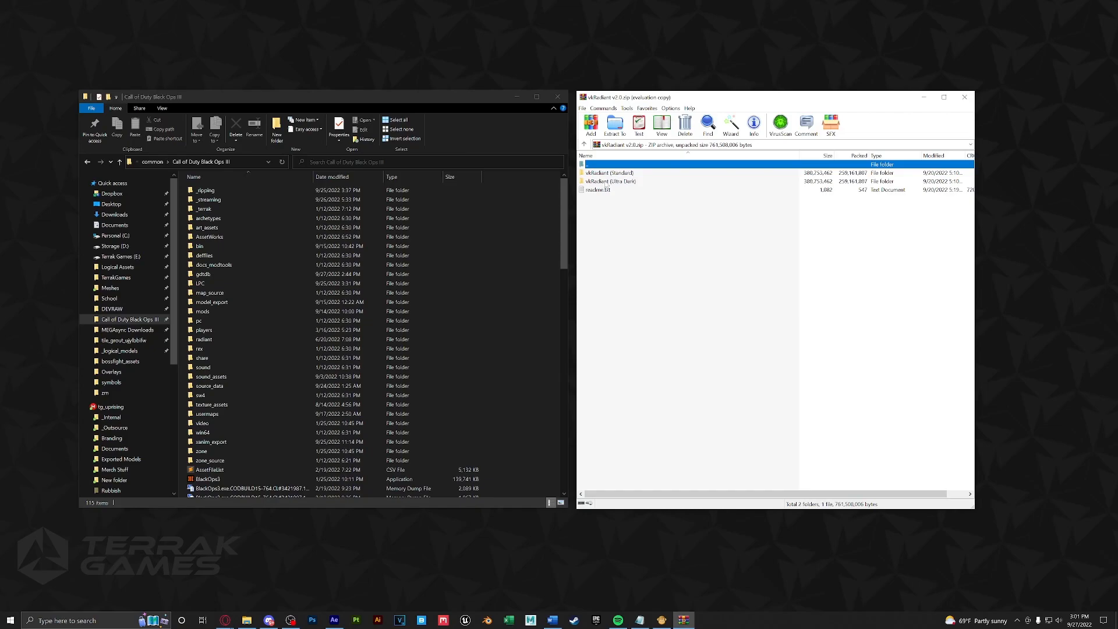
{"action": "left_click", "coordinate": [610, 172]}
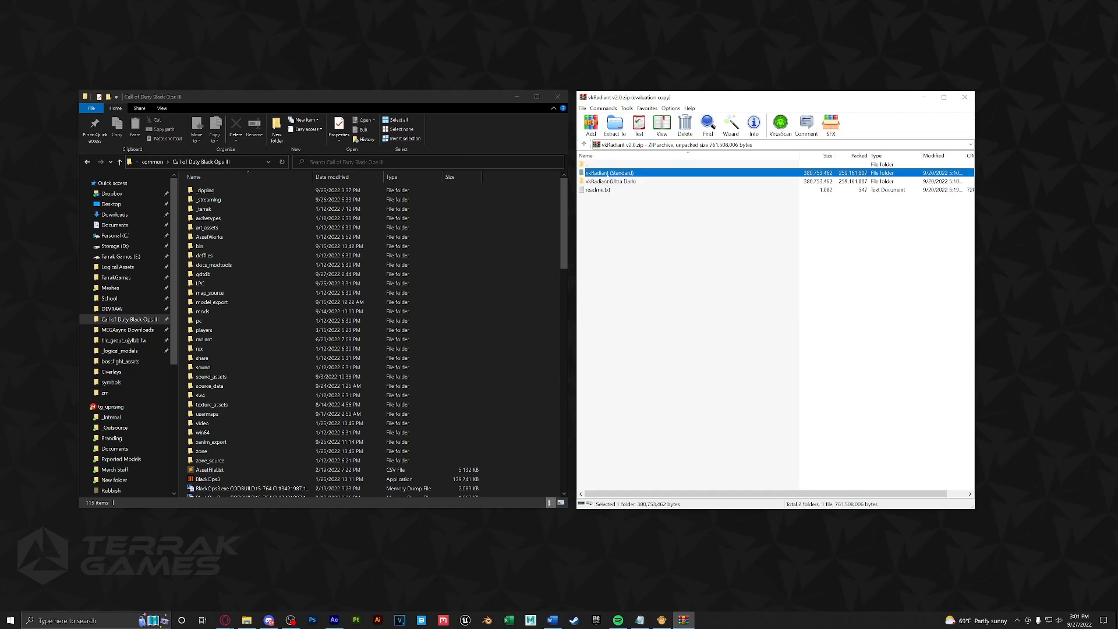
{"action": "double_click", "coordinate": [608, 172]}
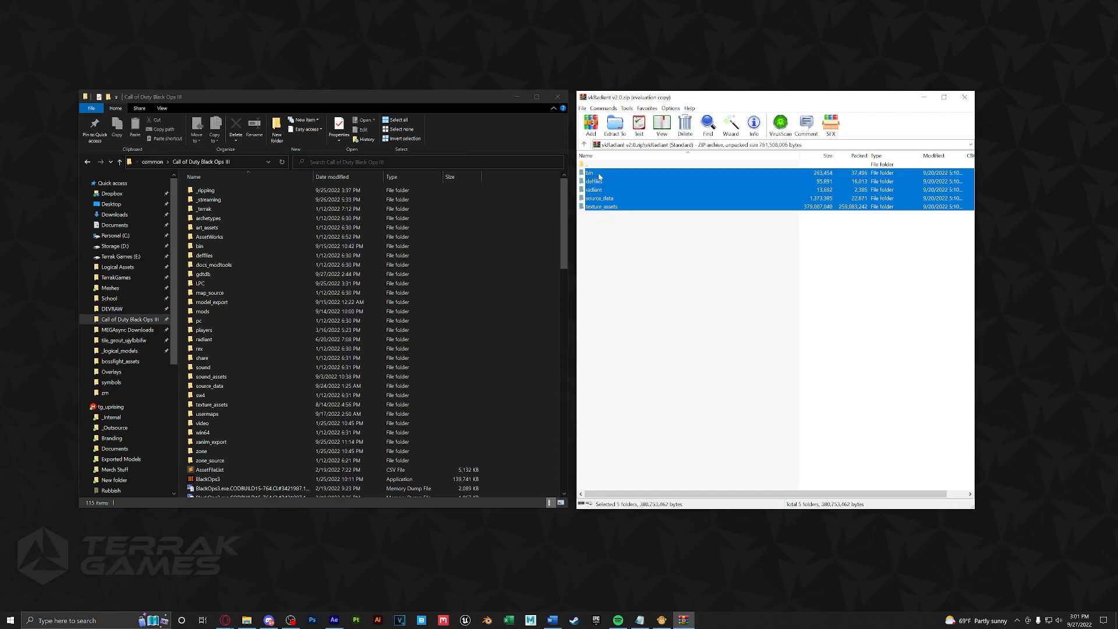
{"action": "left_click", "coordinate": [612, 125]}
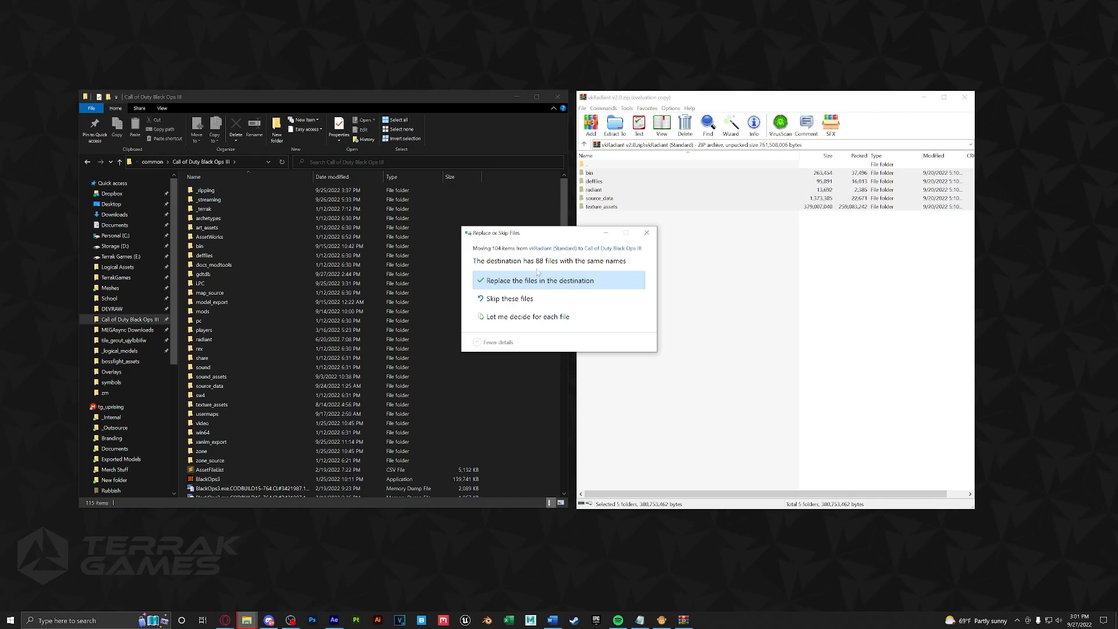
{"action": "left_click", "coordinate": [540, 280]}
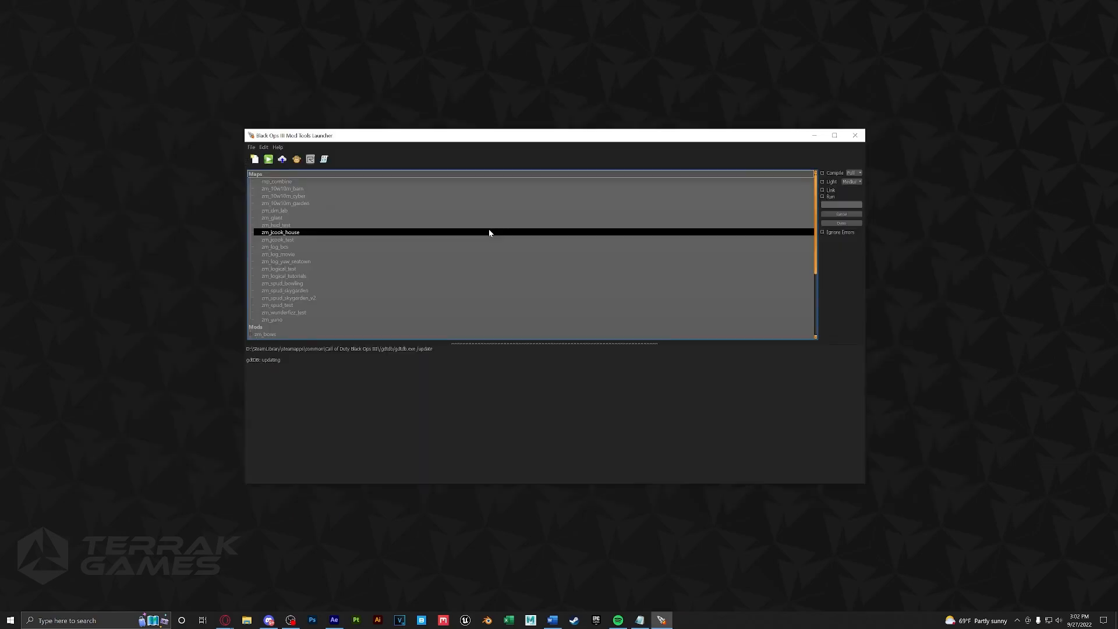
- Select the zm_jcook_test map in the launcher's Maps list instead of zm_jcook_house
{"action": "left_click", "coordinate": [278, 239]}
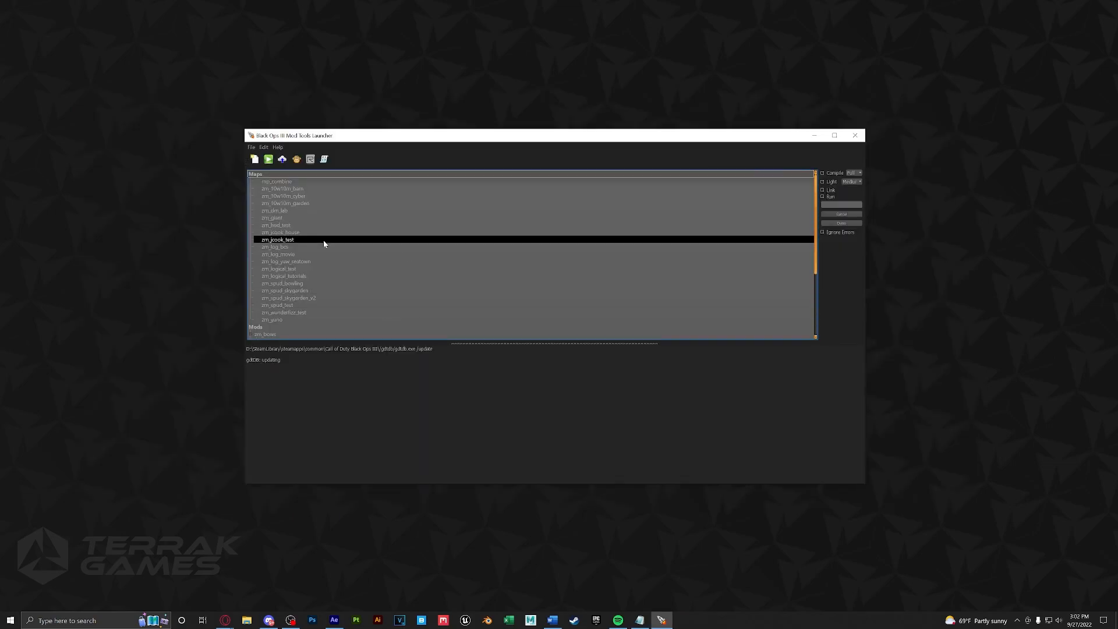
{"action": "left_click", "coordinate": [309, 158]}
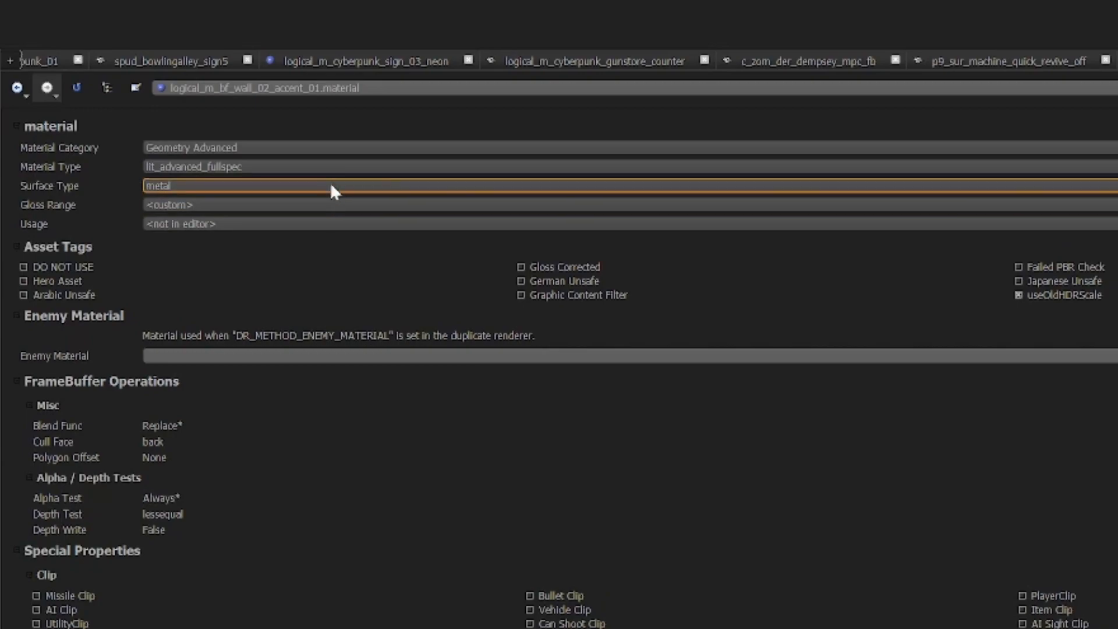
{"action": "mouse_move", "coordinate": [162, 196]}
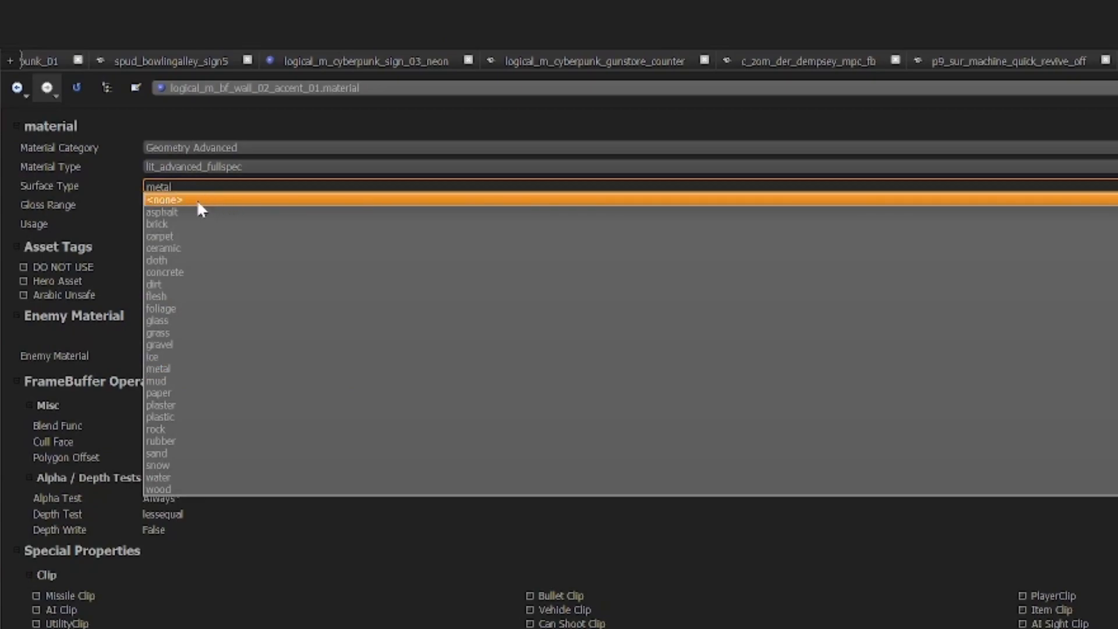
{"action": "left_click", "coordinate": [164, 199]}
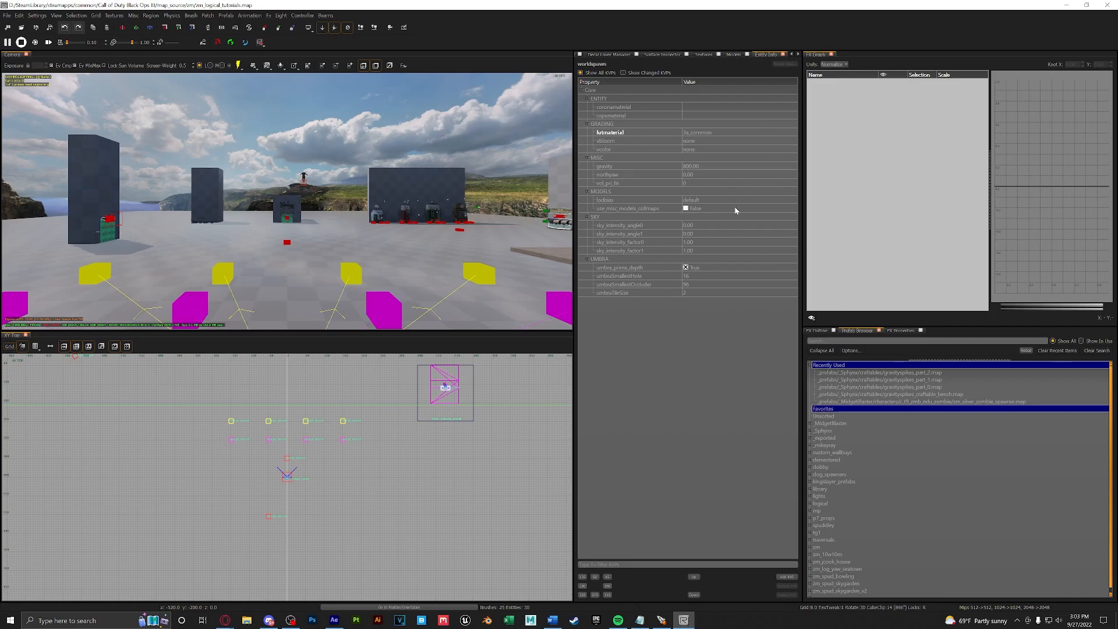
{"action": "mouse_move", "coordinate": [575, 150]}
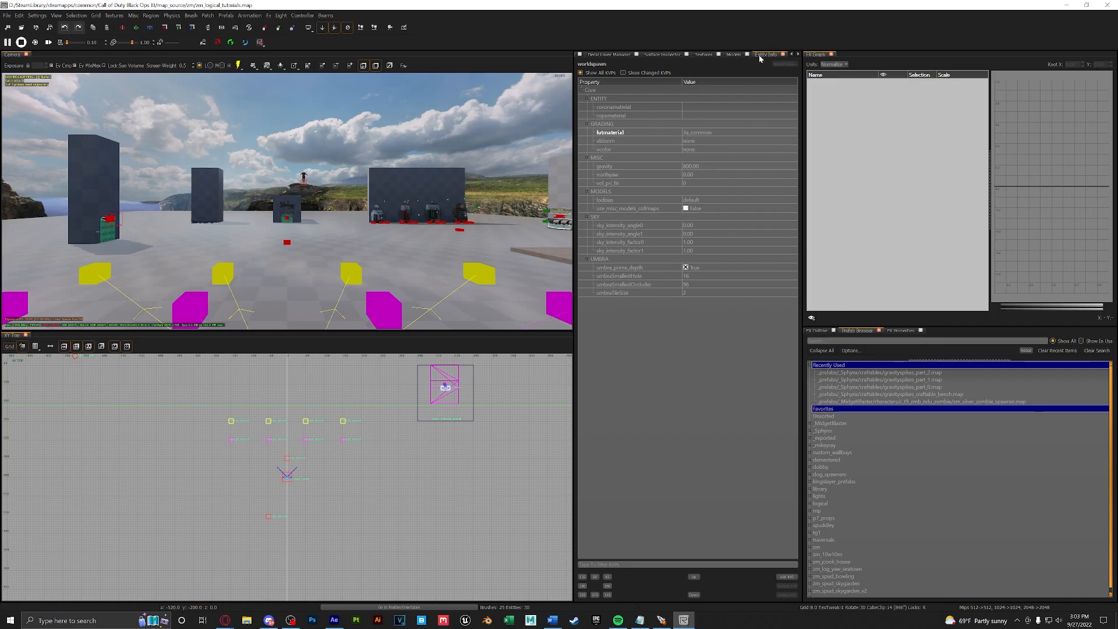
{"action": "mouse_move", "coordinate": [357, 243]}
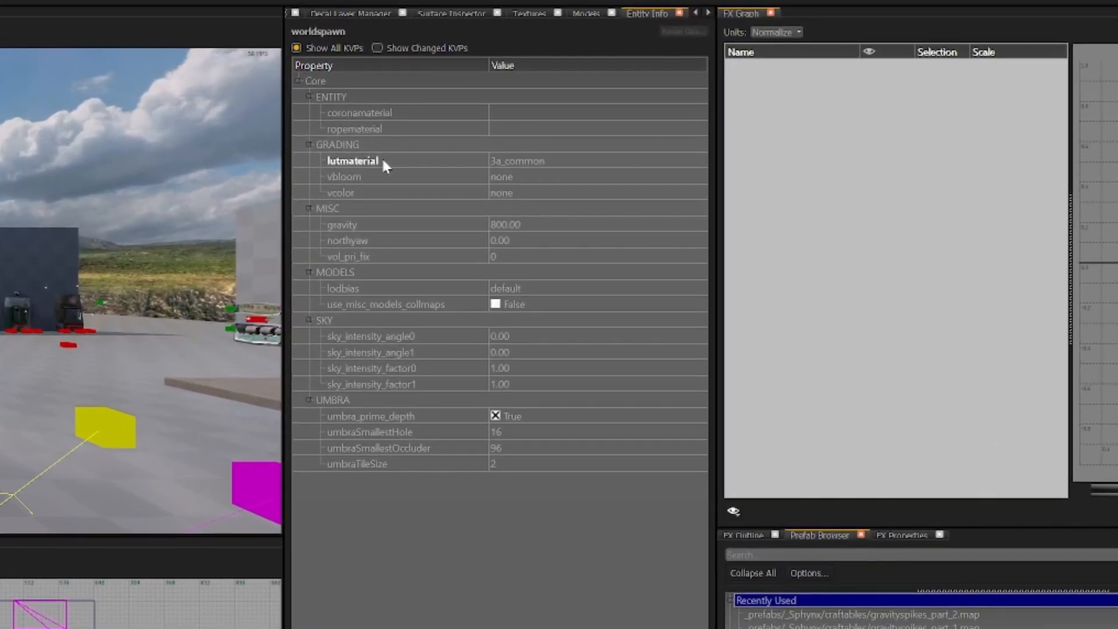
{"action": "left_click", "coordinate": [353, 129]}
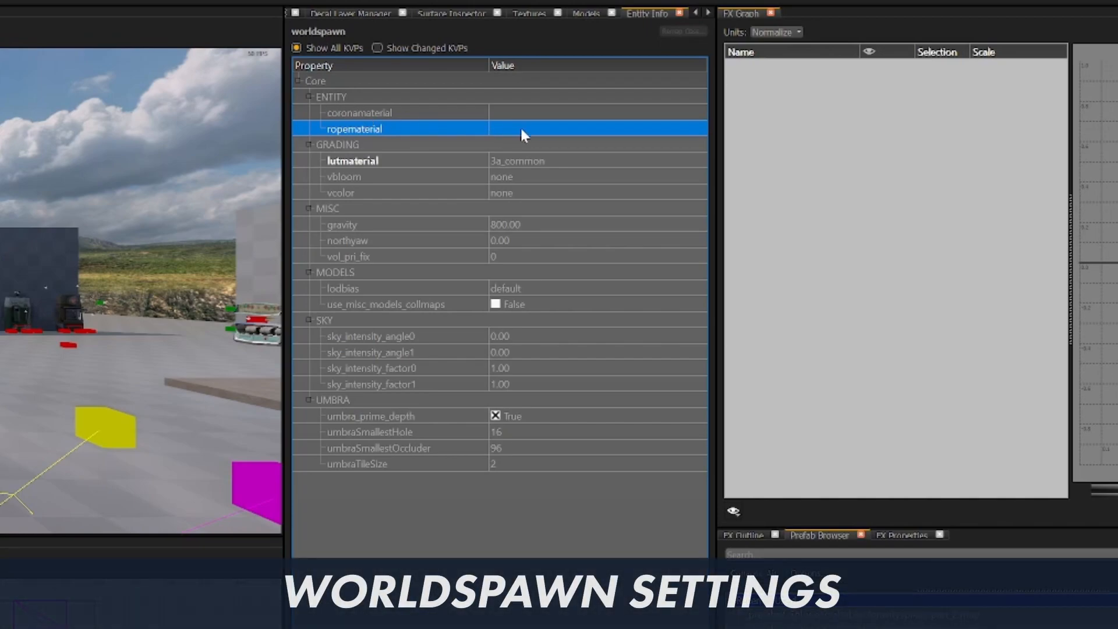
{"action": "mouse_move", "coordinate": [521, 134]}
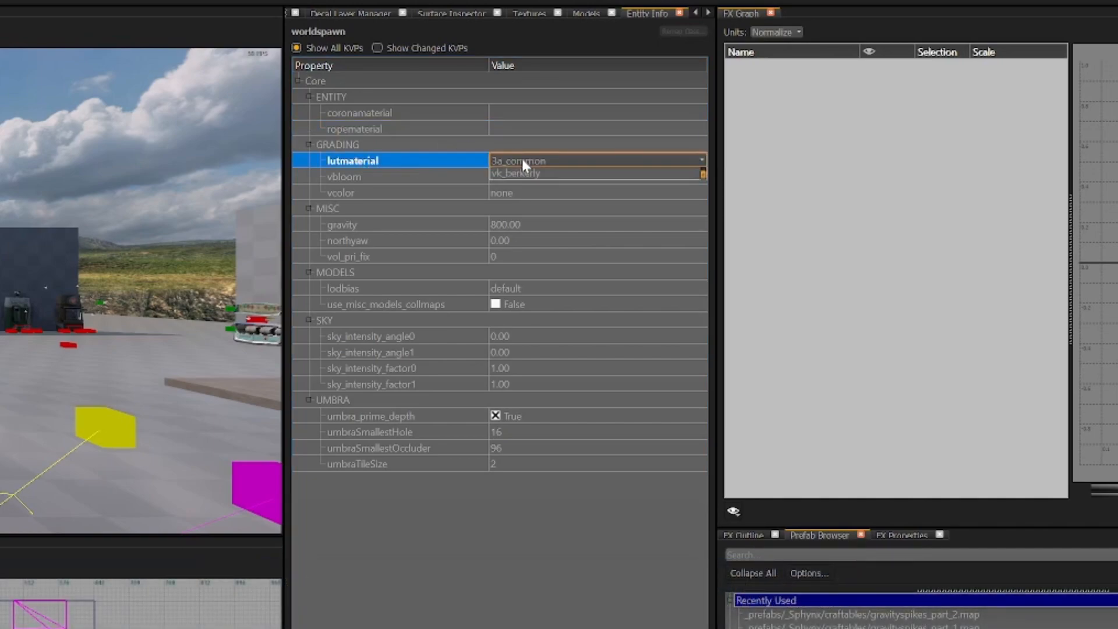
{"action": "left_click", "coordinate": [699, 161]}
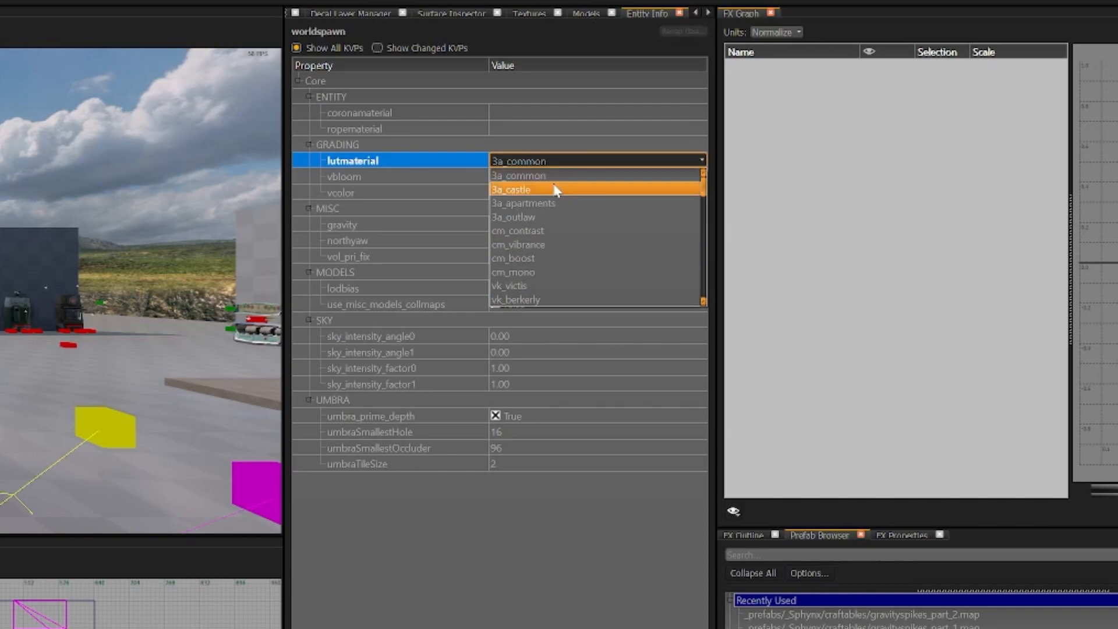
{"action": "mouse_move", "coordinate": [552, 274]}
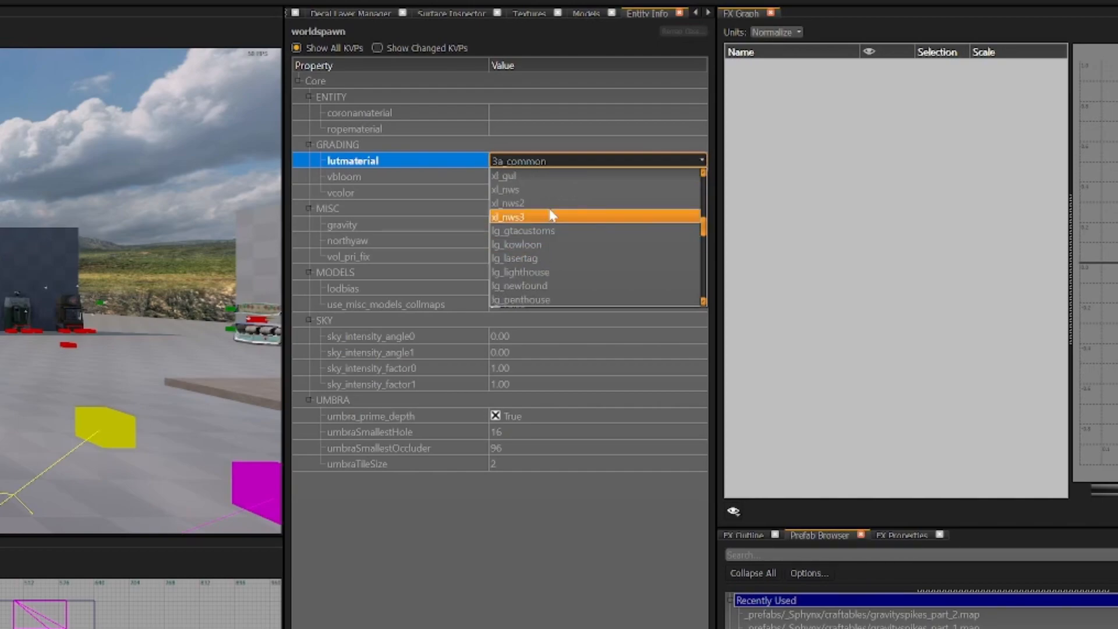
{"action": "scroll", "scroll_direction": "down", "scroll_amount": 3}
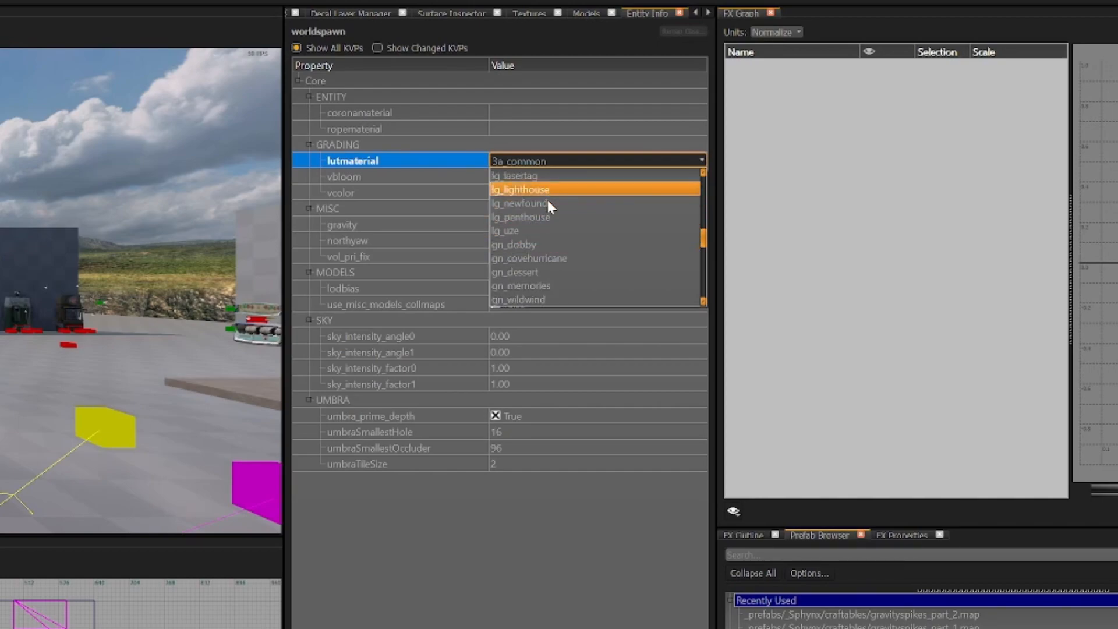
{"action": "scroll", "scroll_direction": "down", "scroll_amount": 3}
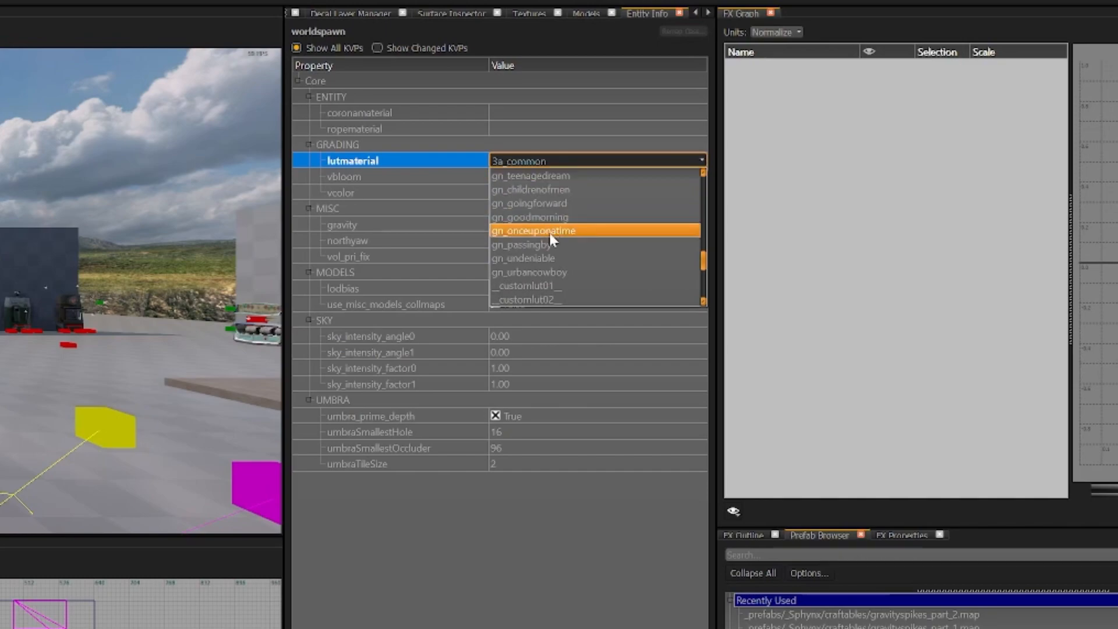
{"action": "mouse_move", "coordinate": [549, 217]}
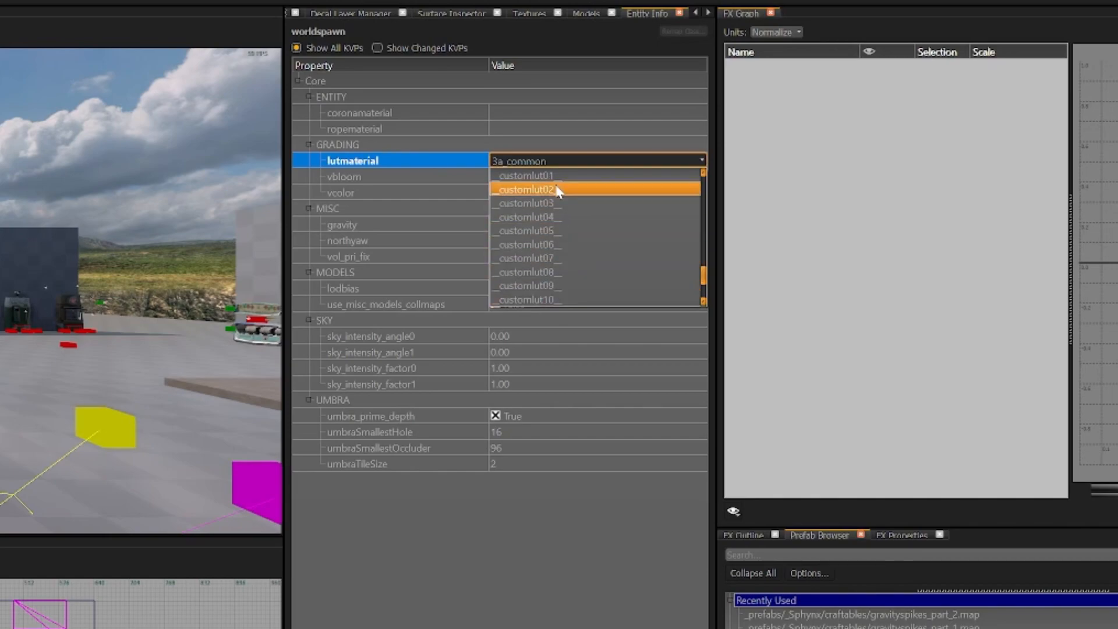
{"action": "left_click", "coordinate": [342, 176]}
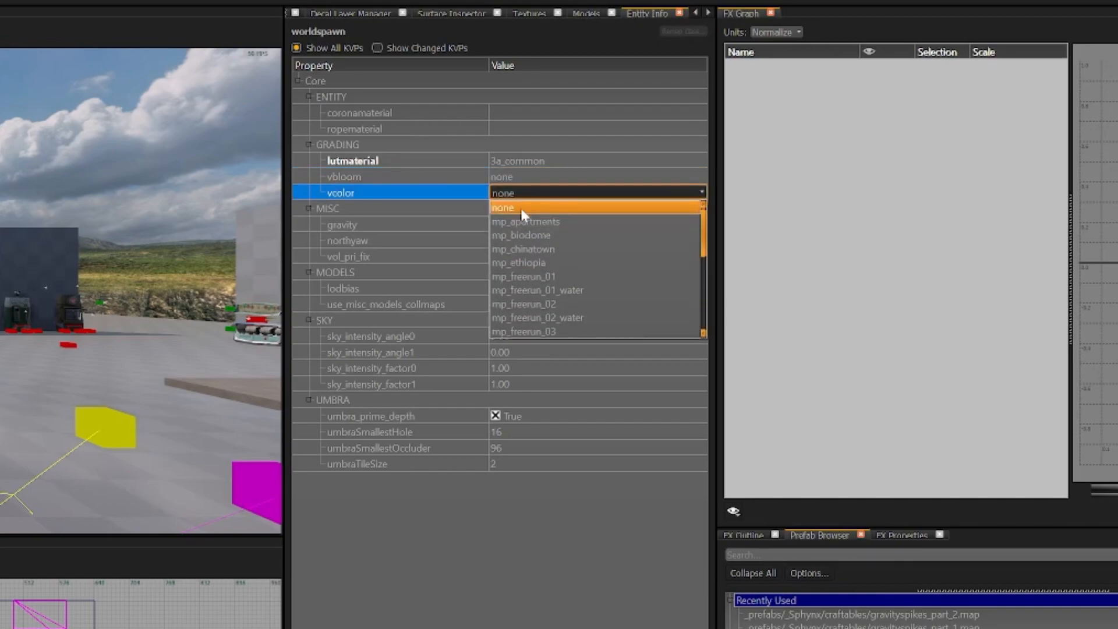
{"action": "scroll", "scroll_direction": "down", "scroll_amount": 3}
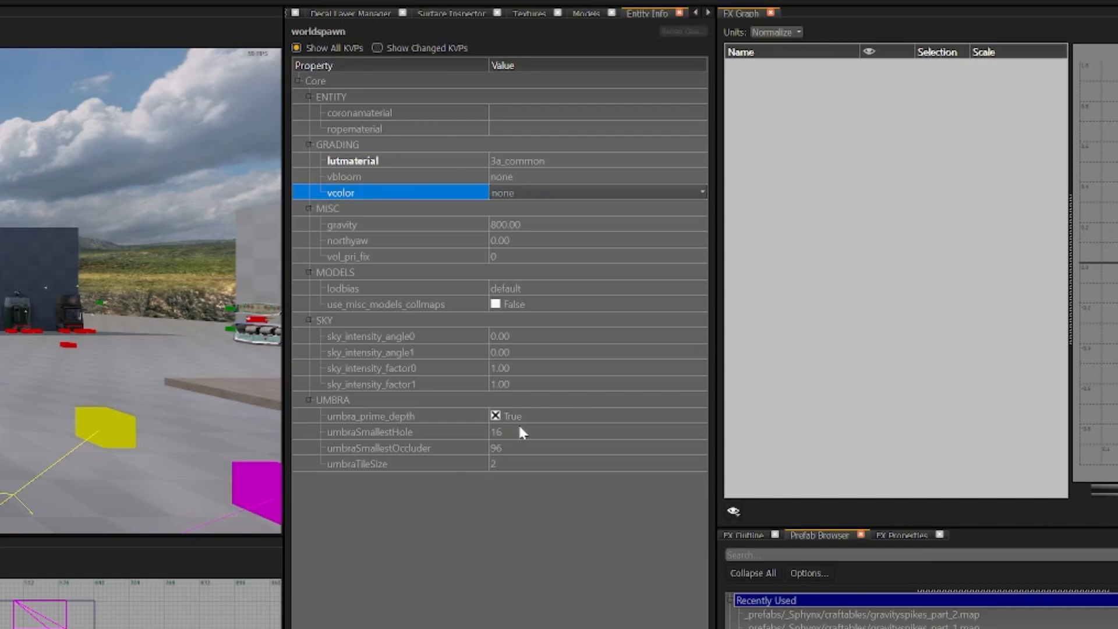
{"action": "left_click", "coordinate": [333, 399]}
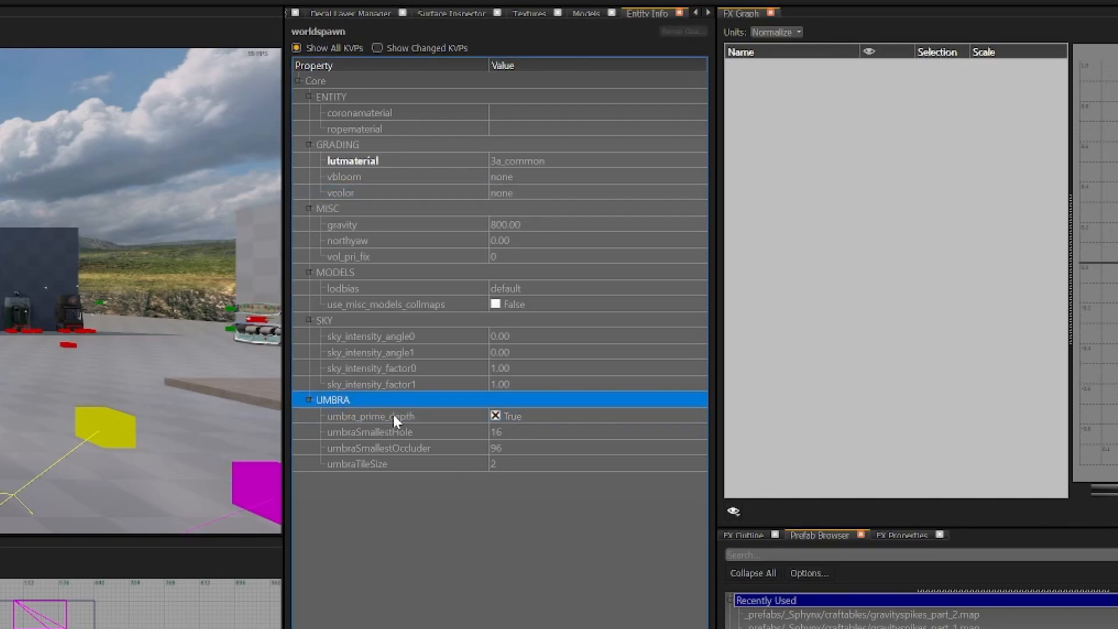
{"action": "mouse_move", "coordinate": [515, 438]}
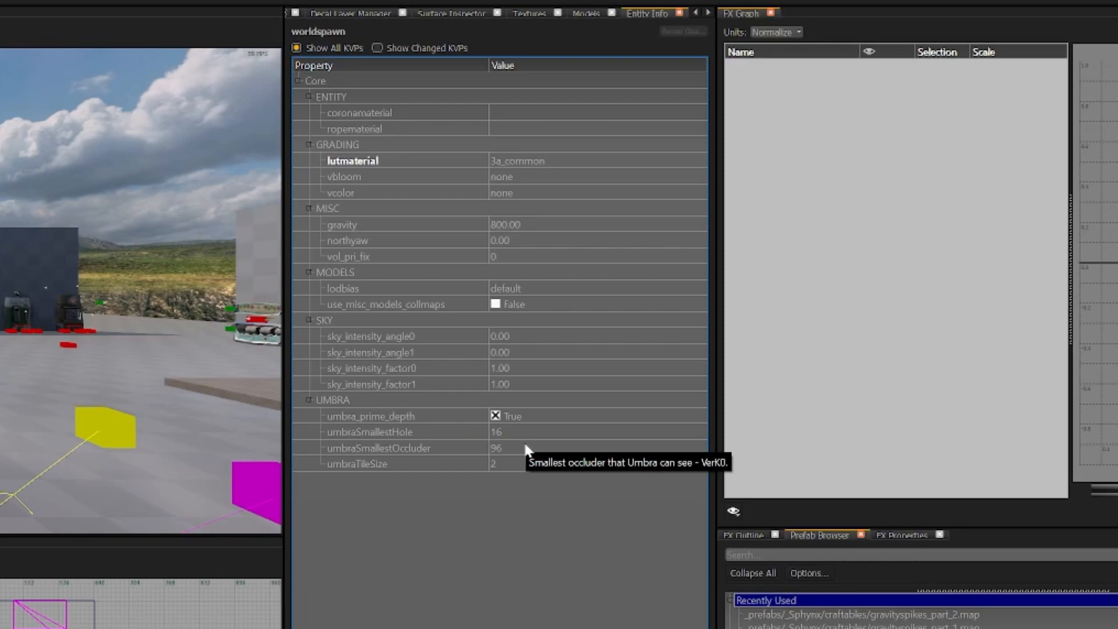
{"action": "mouse_move", "coordinate": [565, 551]}
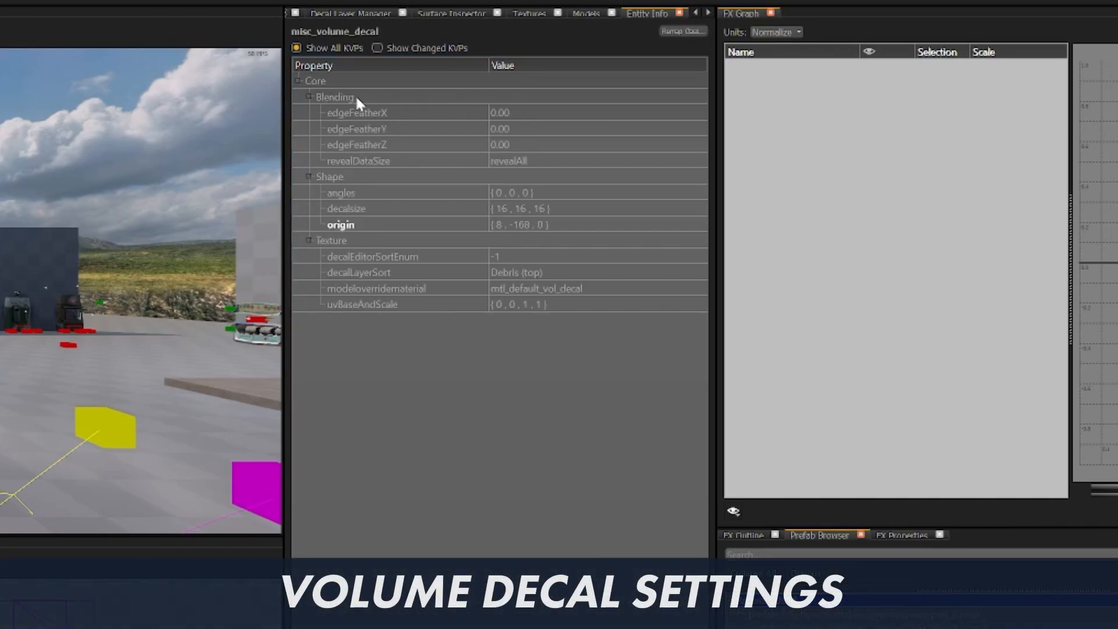
{"action": "mouse_move", "coordinate": [458, 122]}
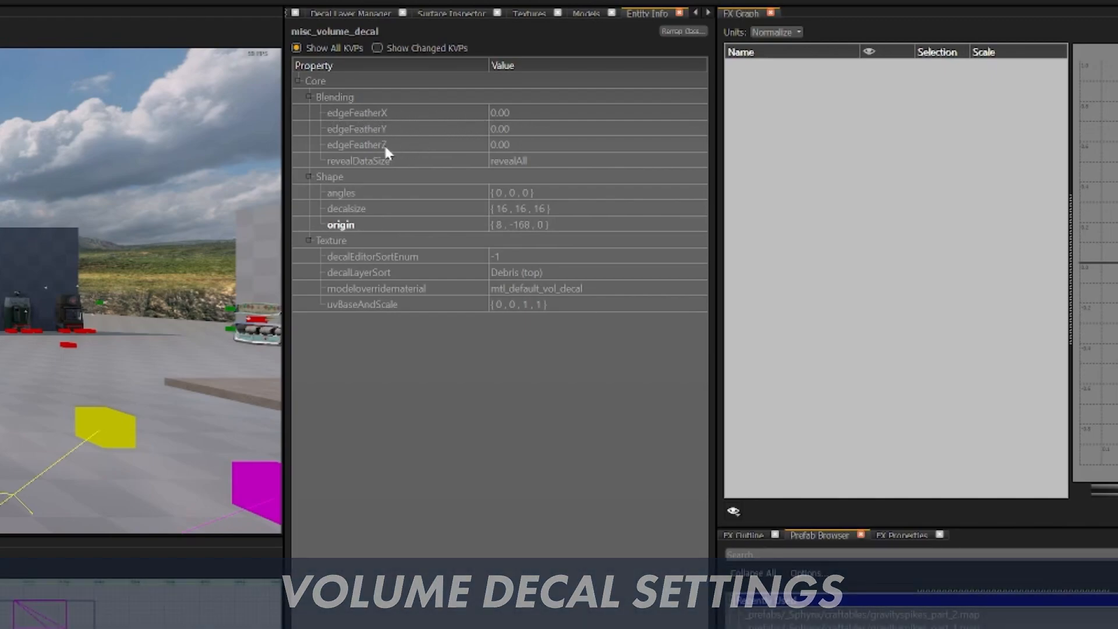
{"action": "mouse_move", "coordinate": [516, 139]}
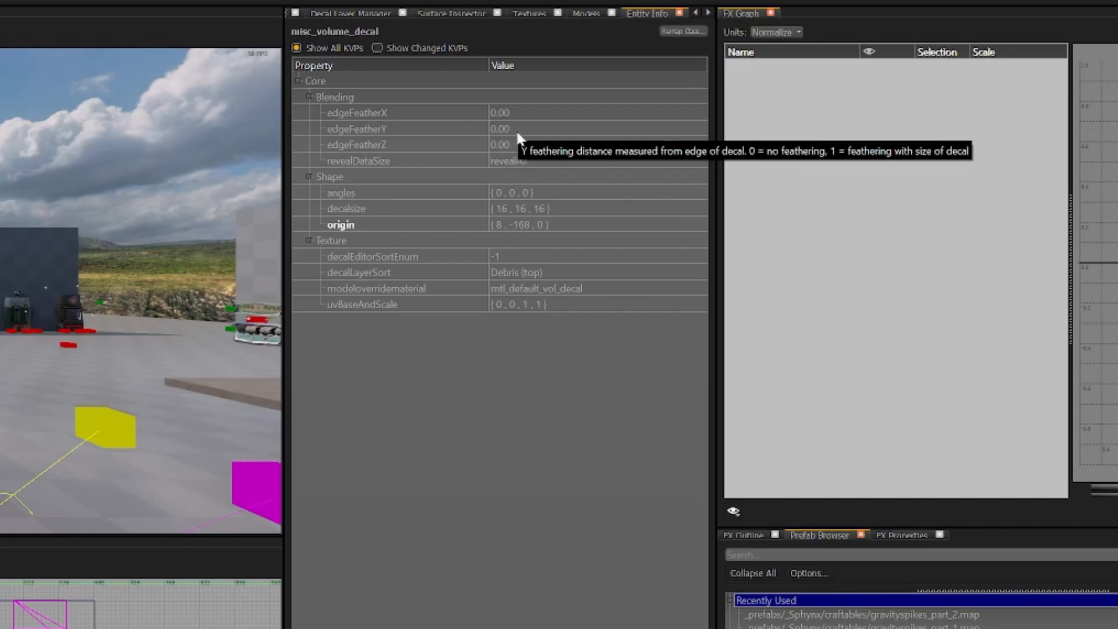
{"action": "mouse_move", "coordinate": [518, 154]}
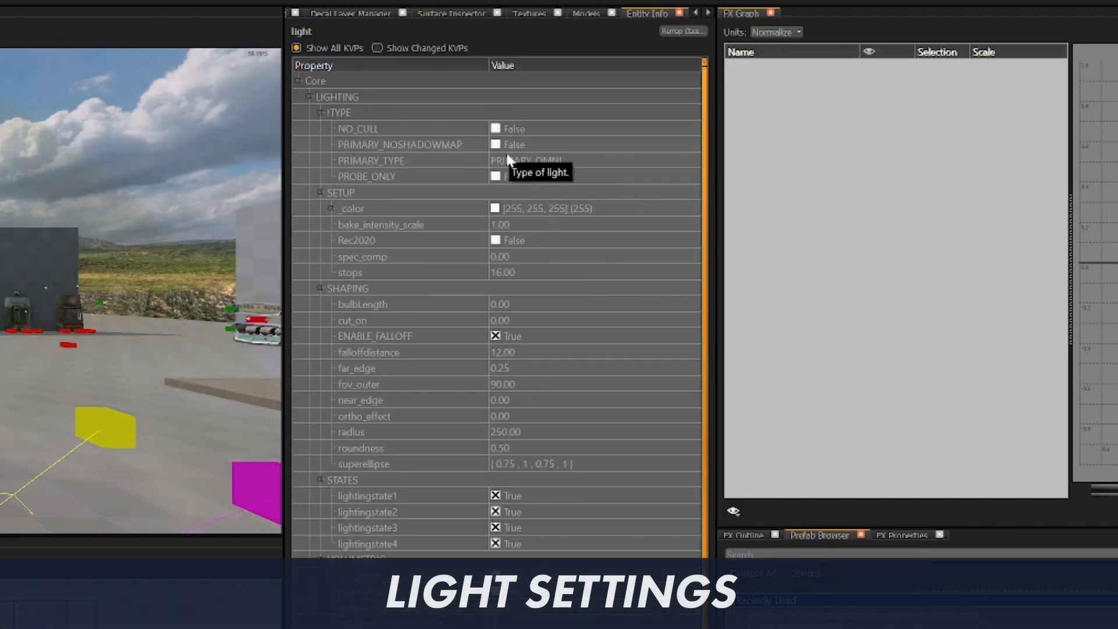
{"action": "mouse_move", "coordinate": [516, 146]}
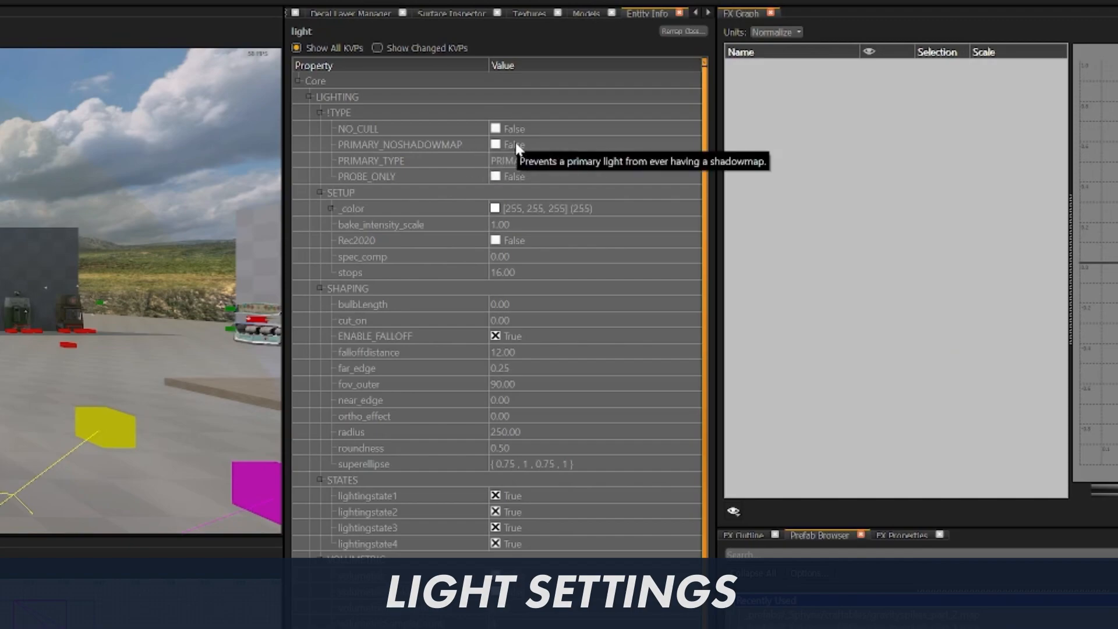
{"action": "mouse_move", "coordinate": [530, 378]}
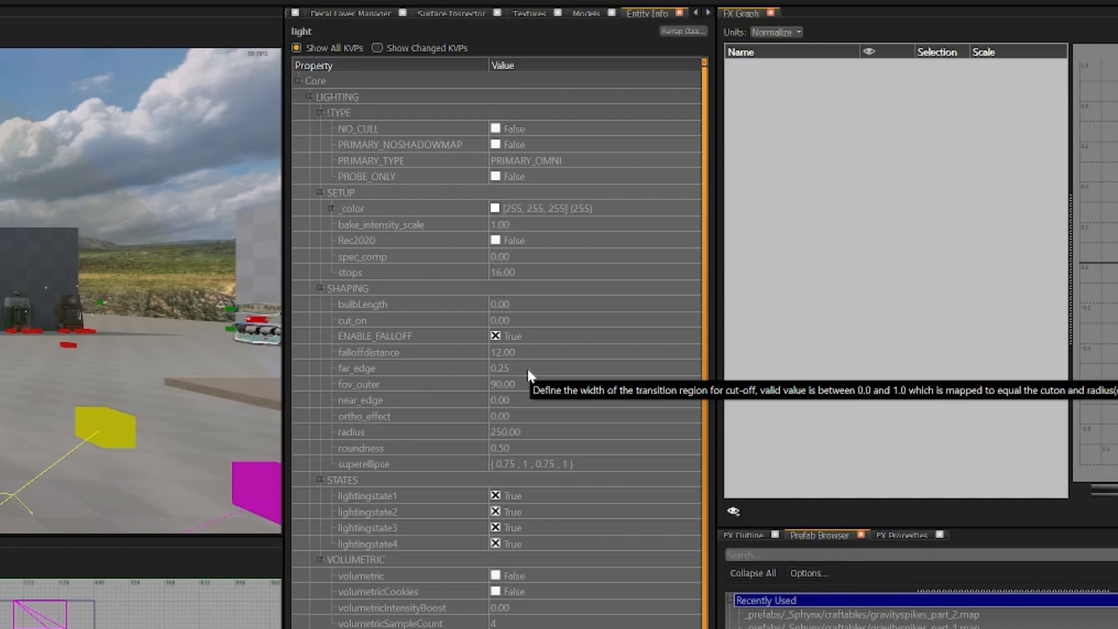
{"action": "mouse_move", "coordinate": [537, 439]}
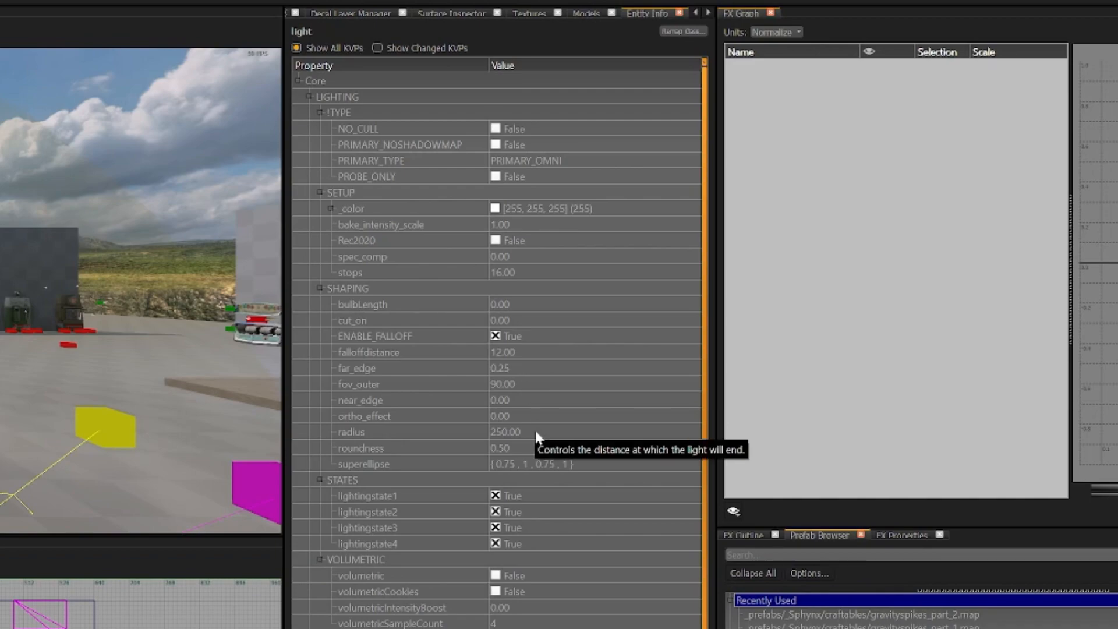
{"action": "mouse_move", "coordinate": [524, 433]}
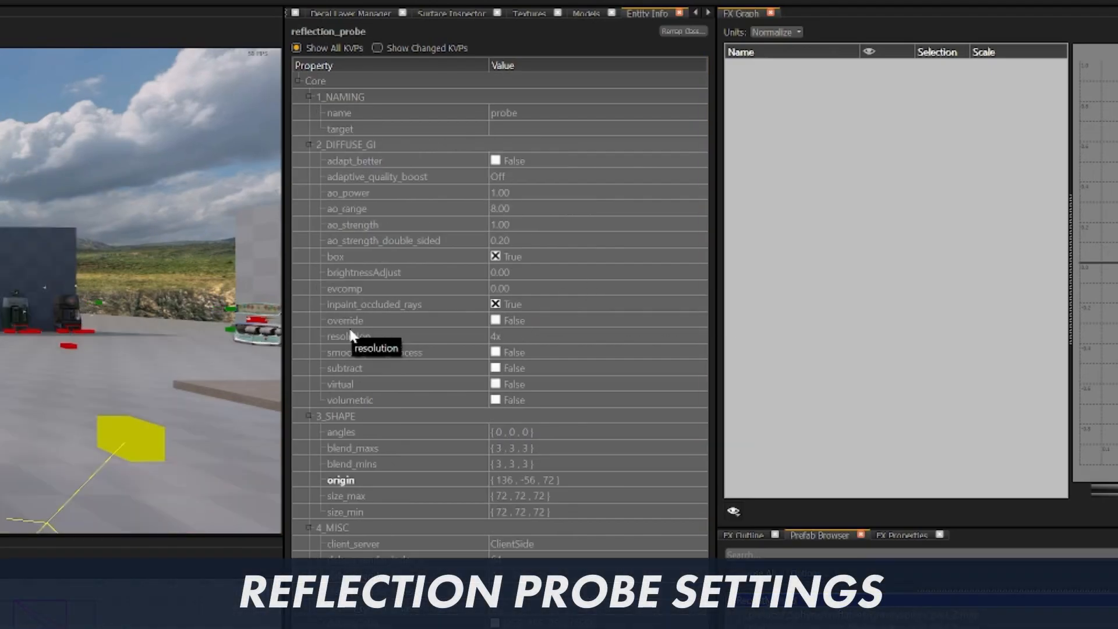
- List the reflection probe resolution options from 0.125x to 16x, keeping 4x
{"action": "left_click", "coordinate": [595, 336]}
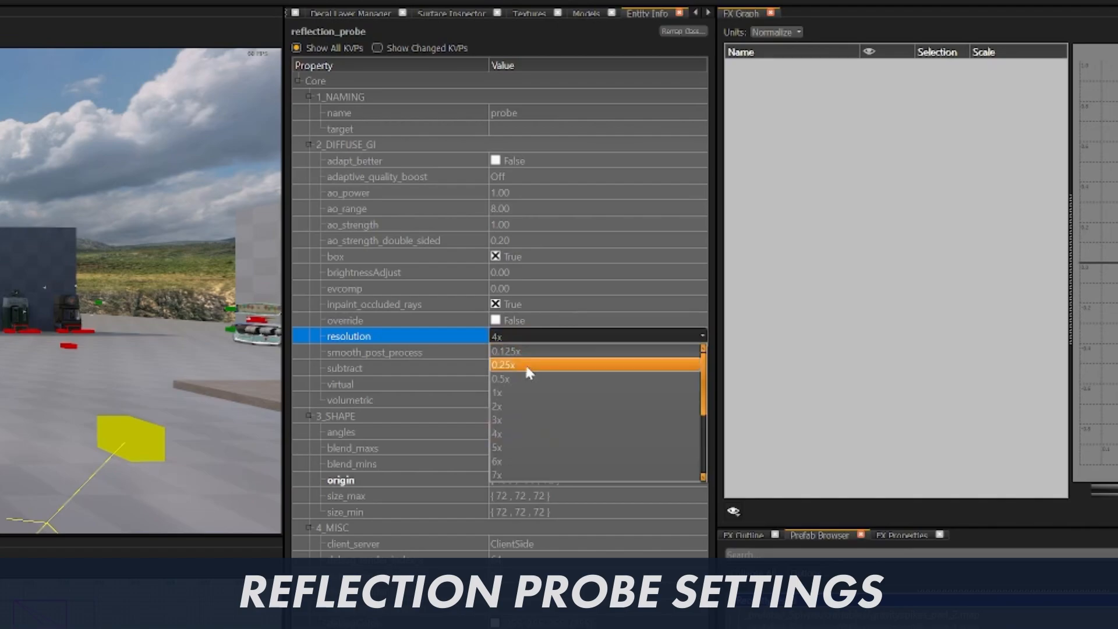
{"action": "scroll", "scroll_direction": "down", "scroll_amount": 3}
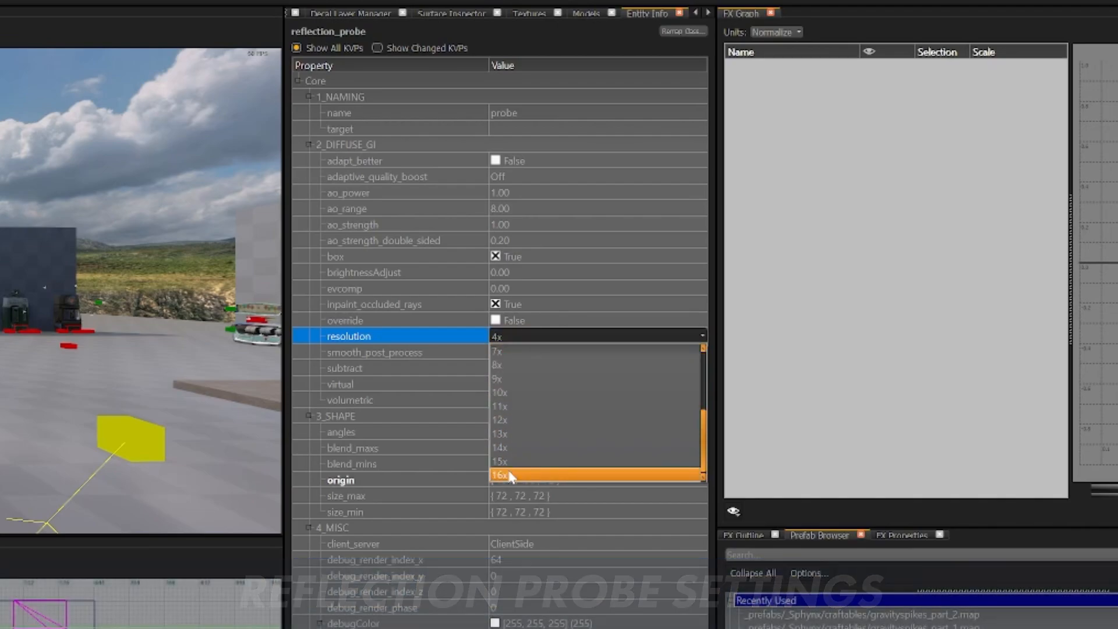